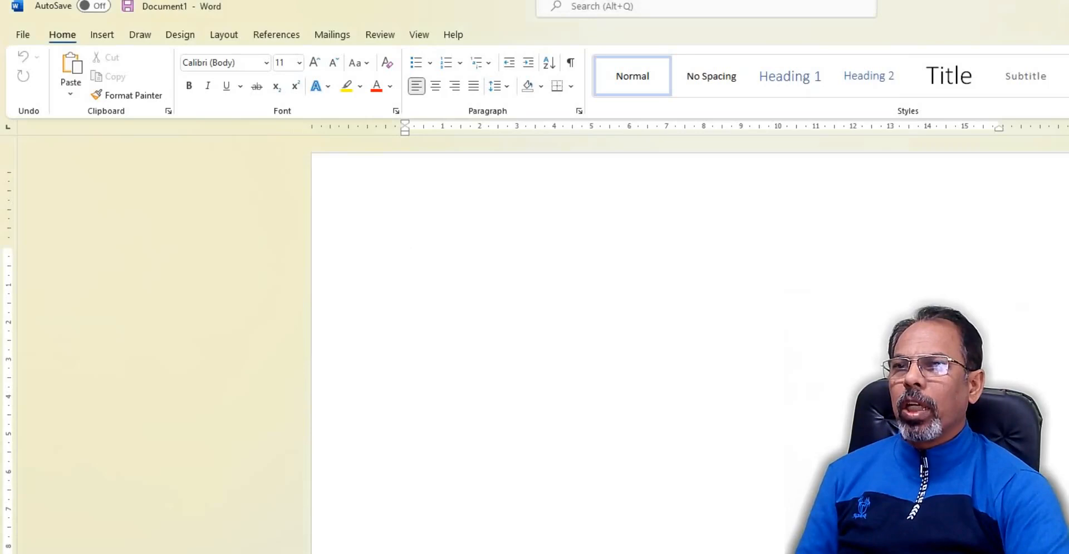
# Step: Type the heading 'Method 1' as the first line of the blank document
pyautogui.write('Meth')
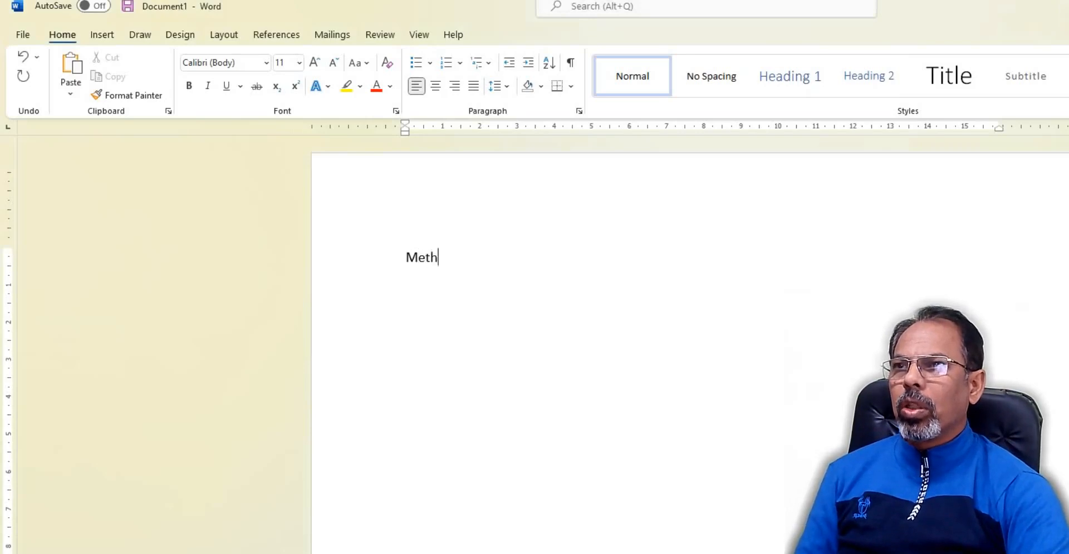
pyautogui.write('od !')
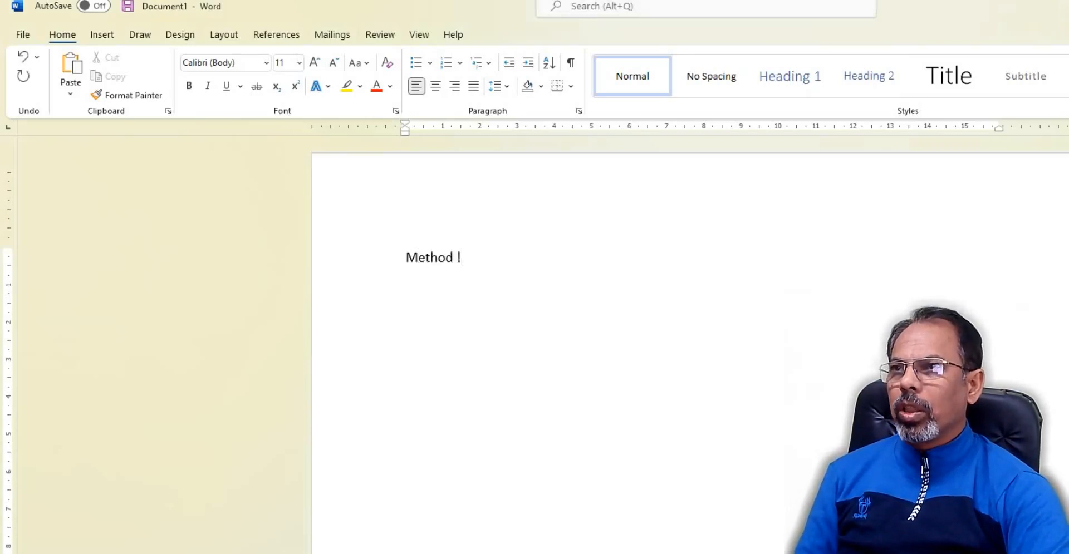
pyautogui.write('1')
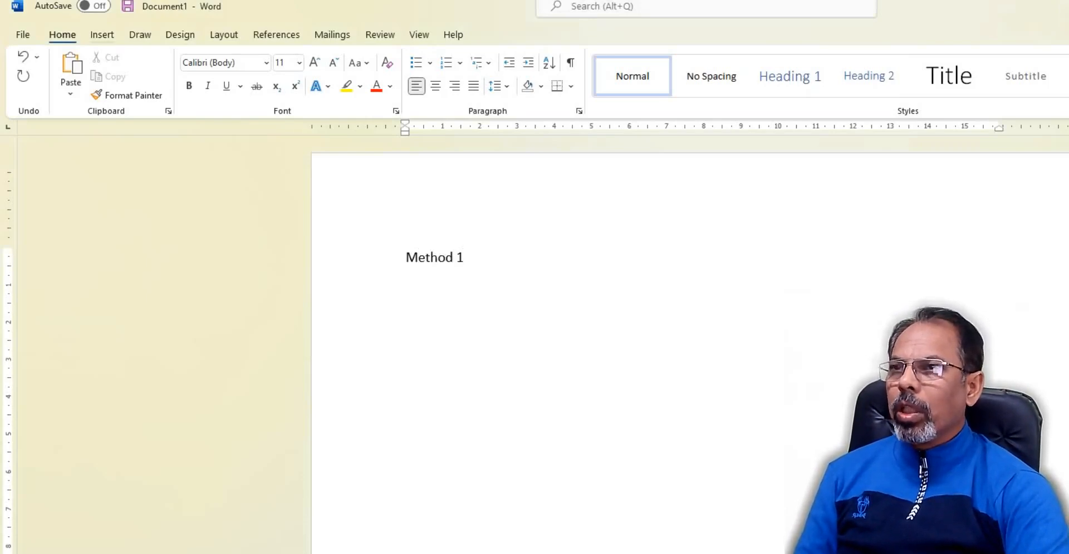
# Step: Insert a 4-column, 4-row table below 'Method 1' through the Insert Table dialog
pyautogui.click(101, 34)
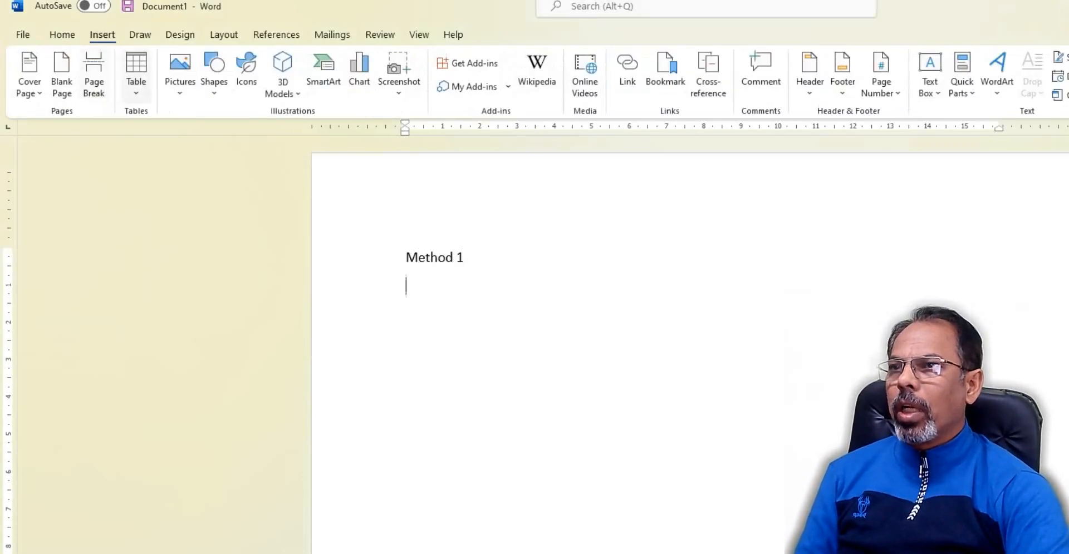
pyautogui.moveTo(136, 72)
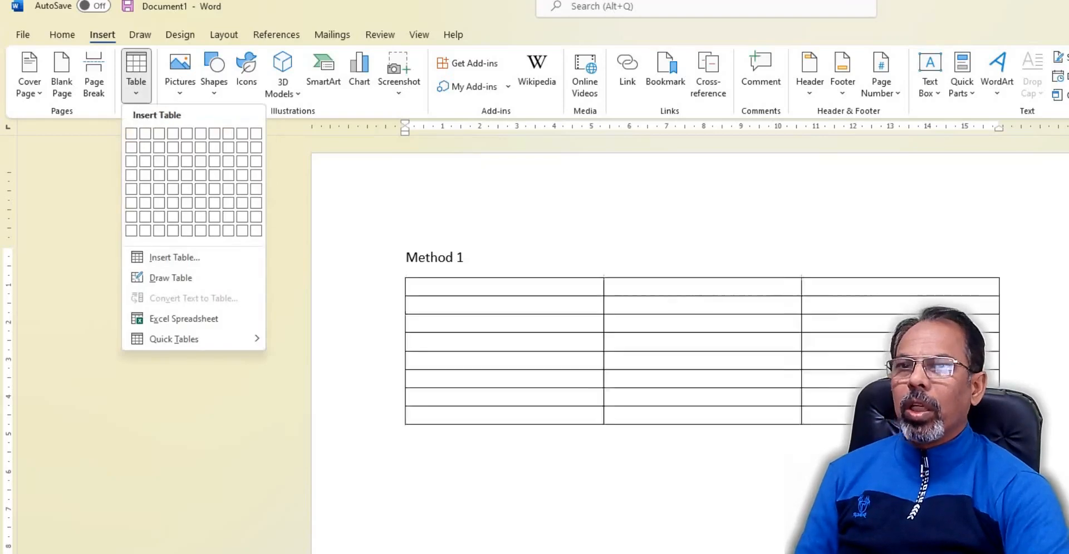
pyautogui.click(175, 257)
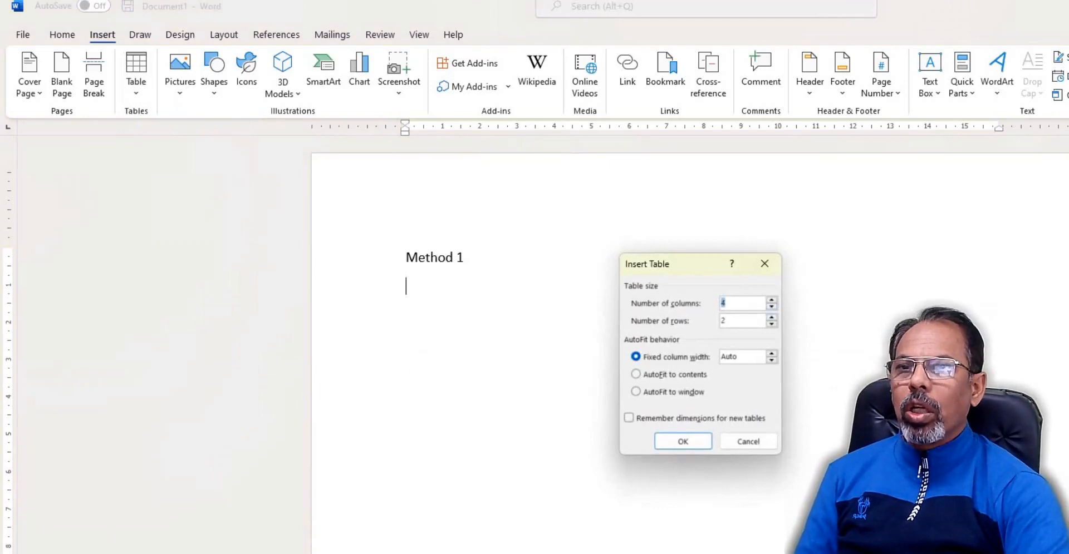
pyautogui.click(771, 318)
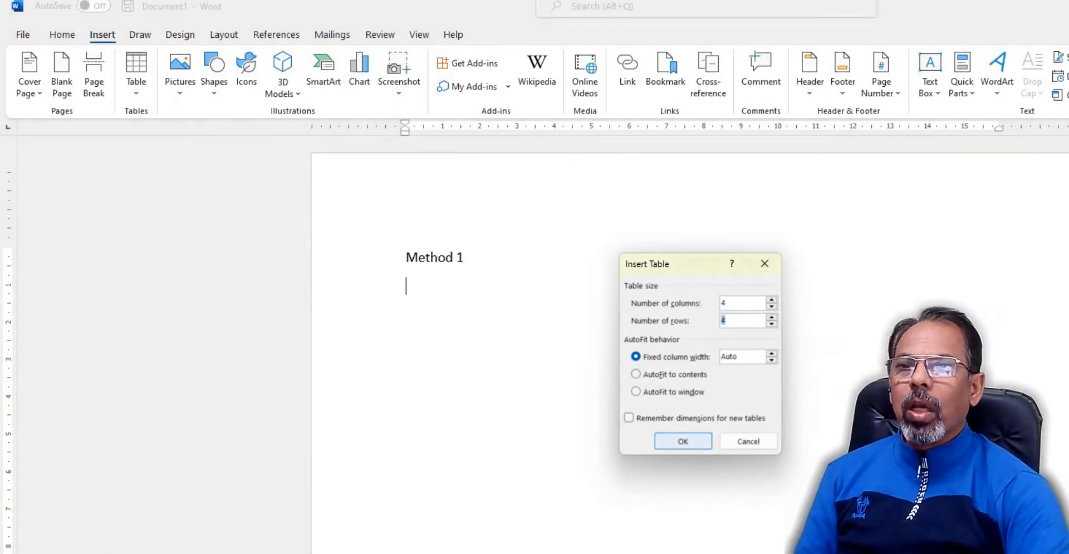
pyautogui.click(683, 442)
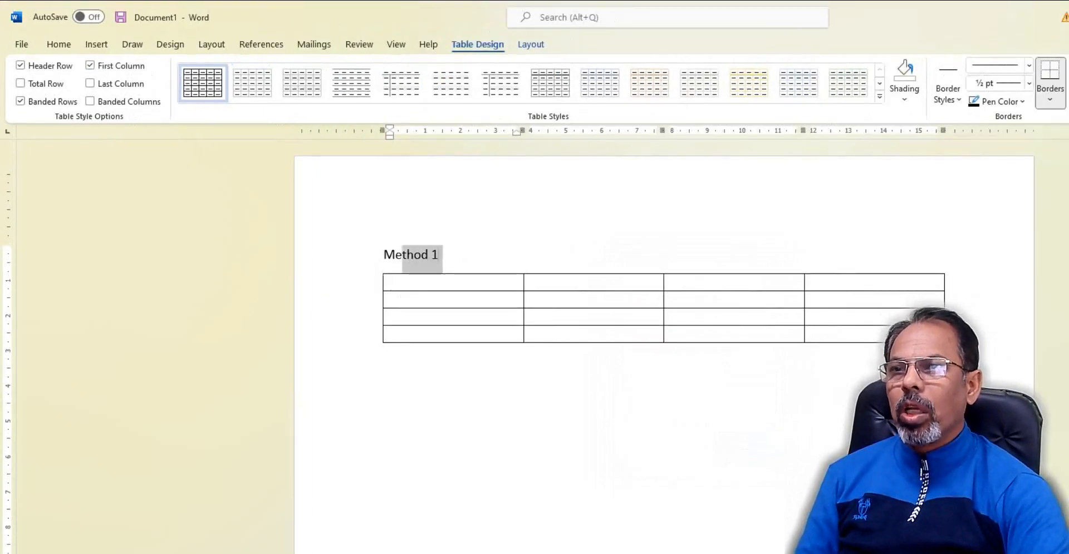
# Step: Place the insertion point on the line below the first table
pyautogui.click(58, 43)
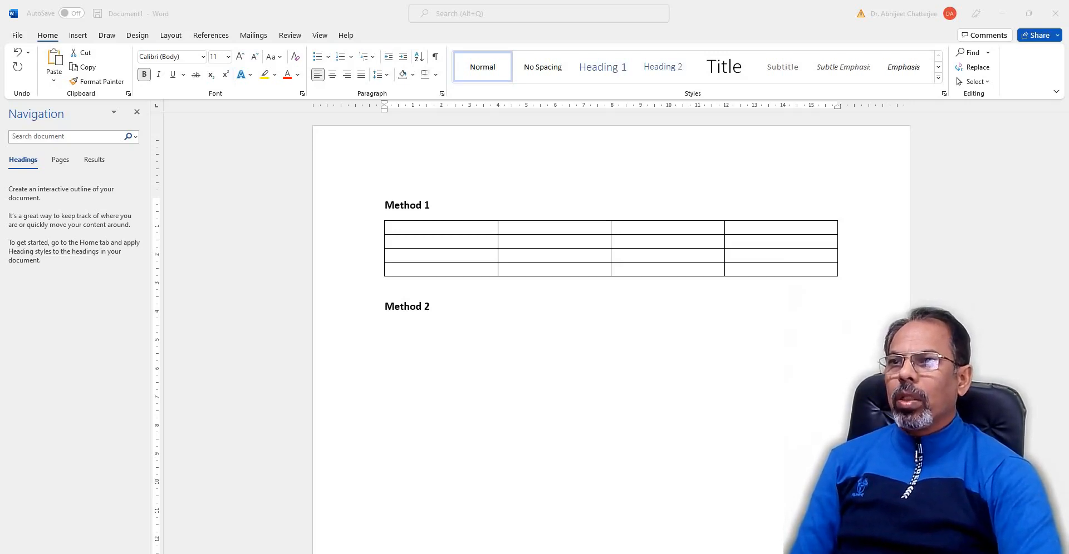
# Step: Position below the 'Method 2' heading and pick a table size from the Insert Table grid
pyautogui.doubleClick(407, 306)
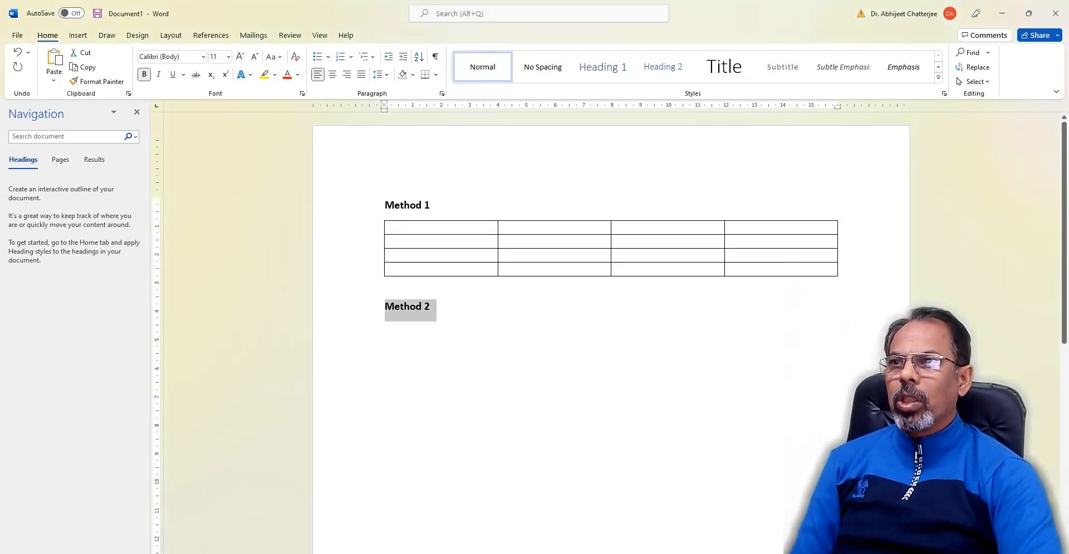
pyautogui.click(545, 375)
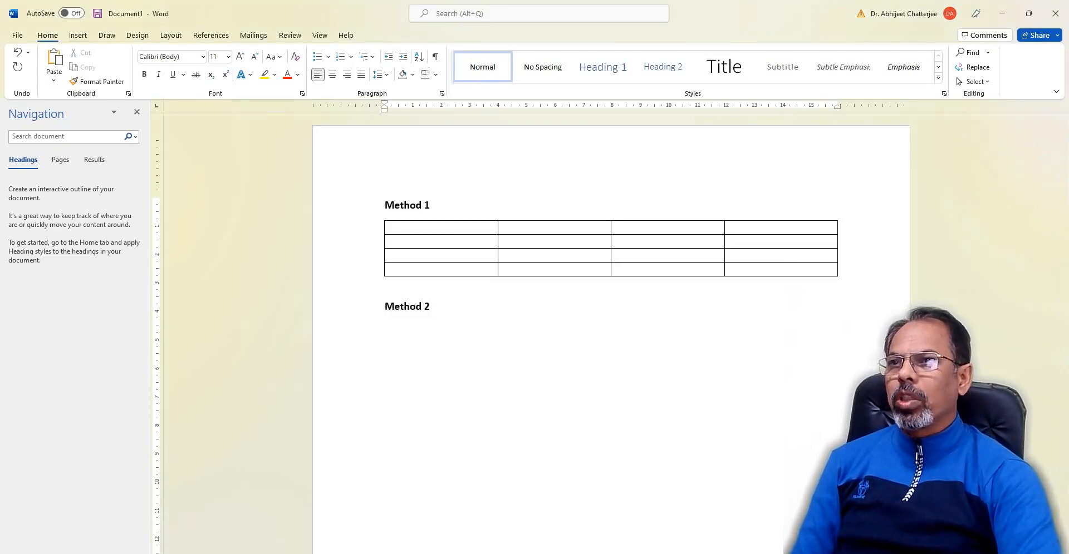
pyautogui.click(77, 35)
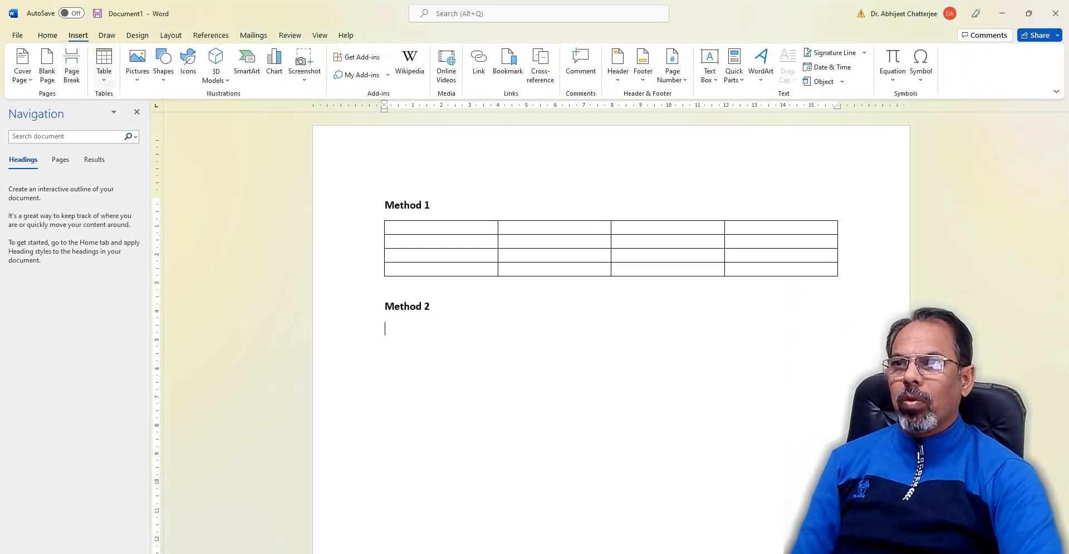
pyautogui.click(103, 61)
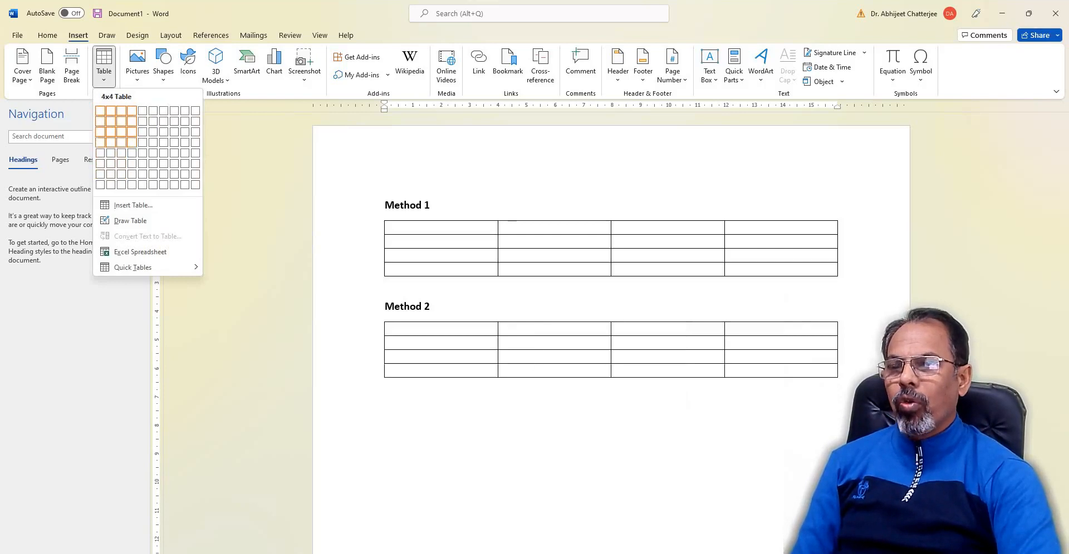
pyautogui.moveTo(144, 130)
pyautogui.write('Method 3')
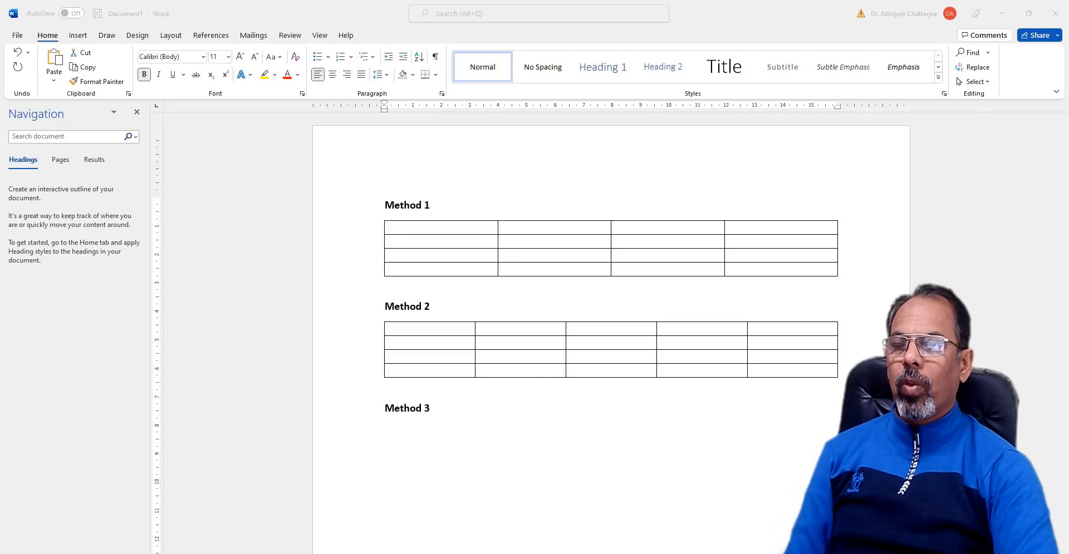
# Step: Start hand-drawing a table below 'Method 3' with Draw Table
pyautogui.doubleClick(407, 409)
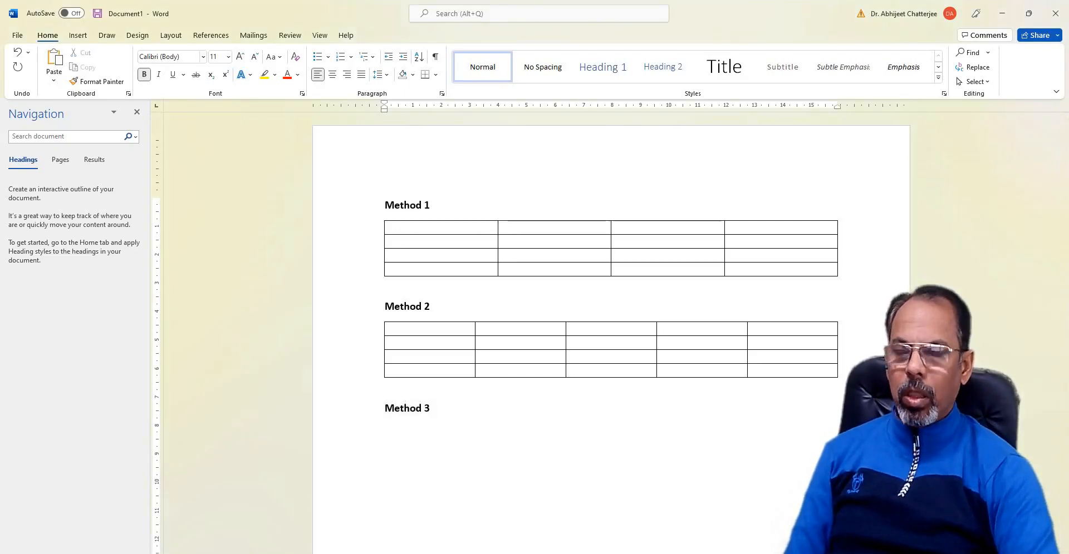
pyautogui.click(104, 61)
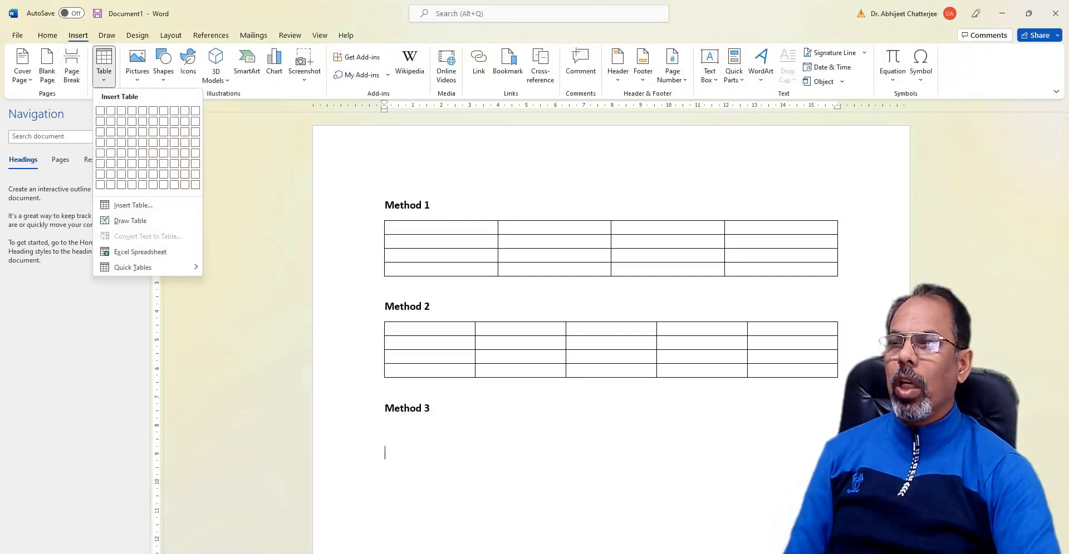
pyautogui.moveTo(131, 220)
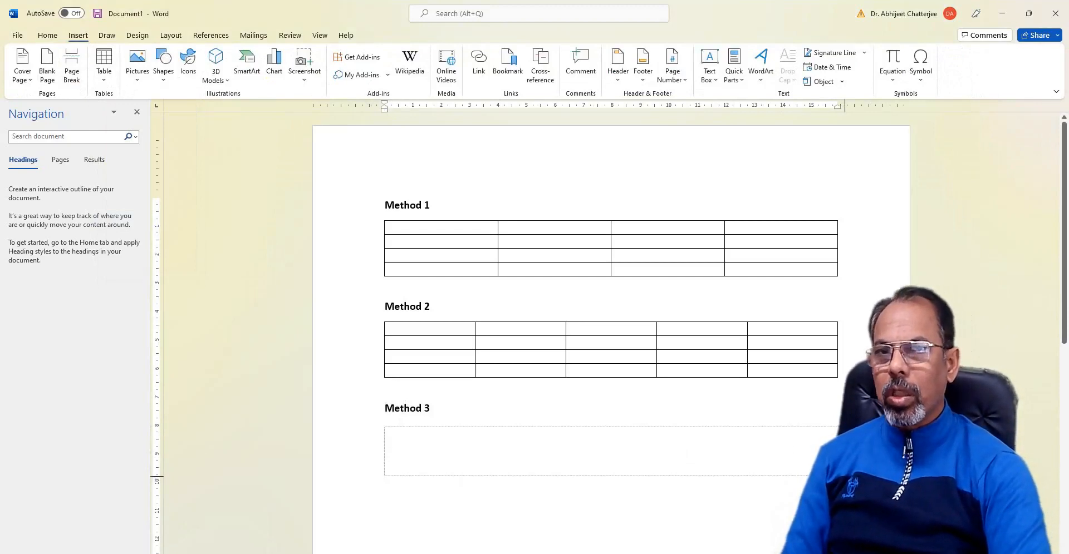
pyautogui.click(600, 450)
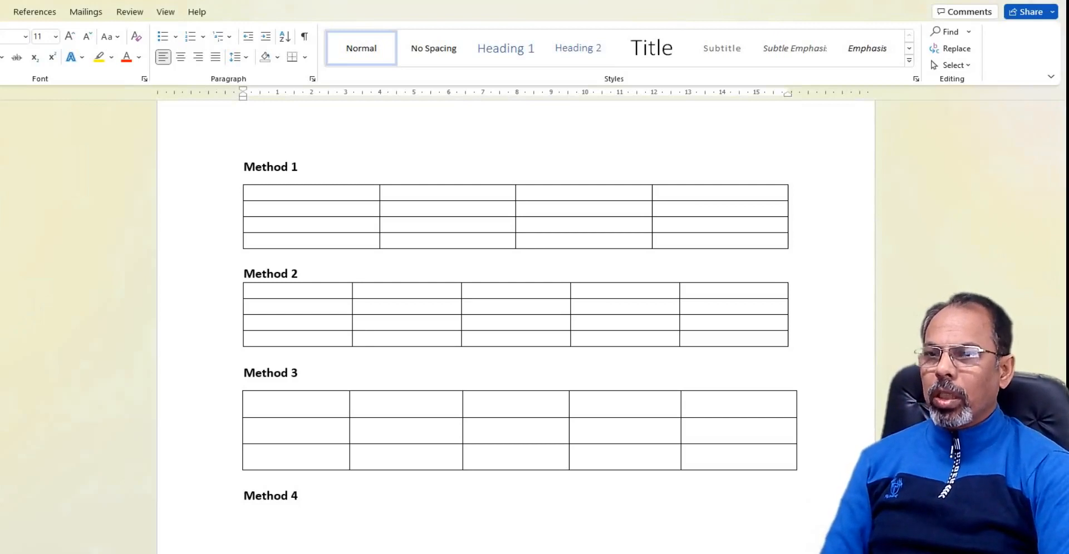
# Step: Type a '+-----------+' line below 'Method 4' so it converts into a table
pyautogui.click(244, 521)
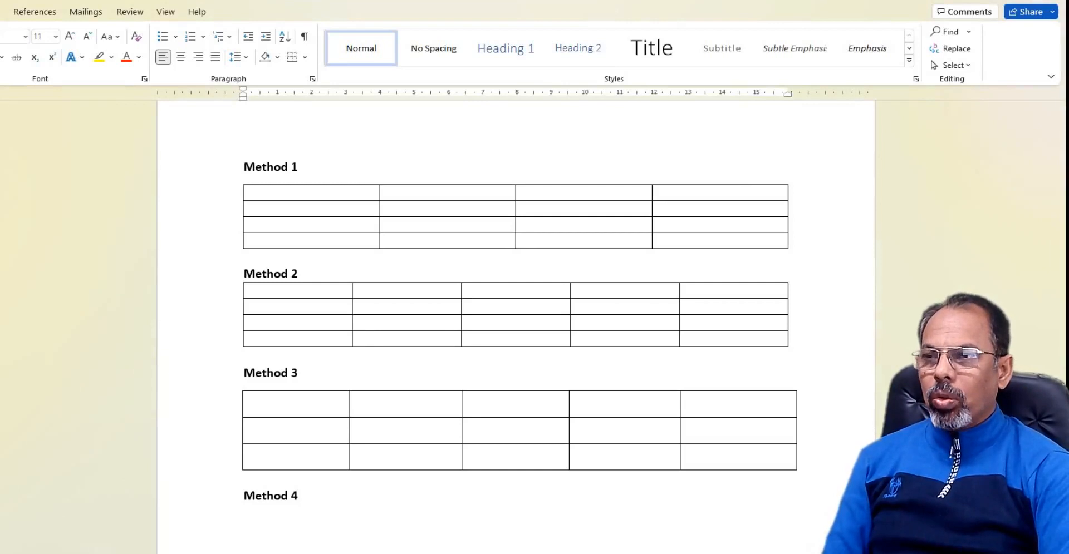
pyautogui.click(244, 522)
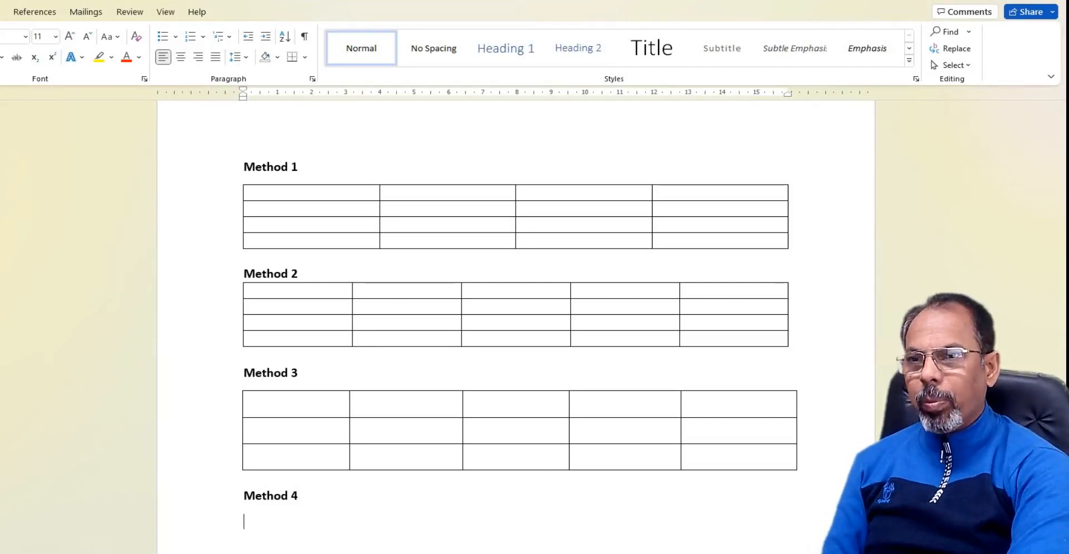
pyautogui.write('+')
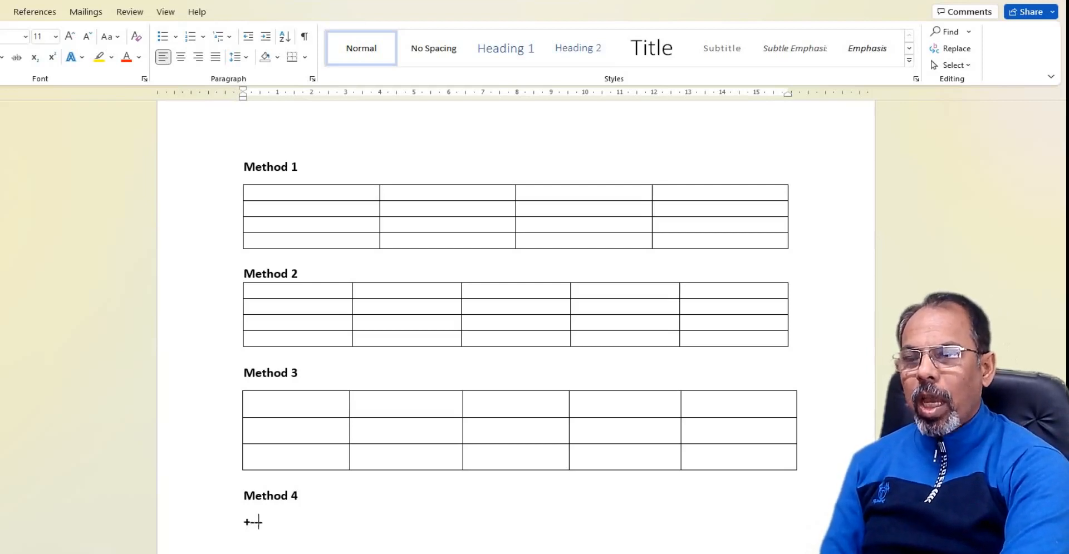
pyautogui.write('------------')
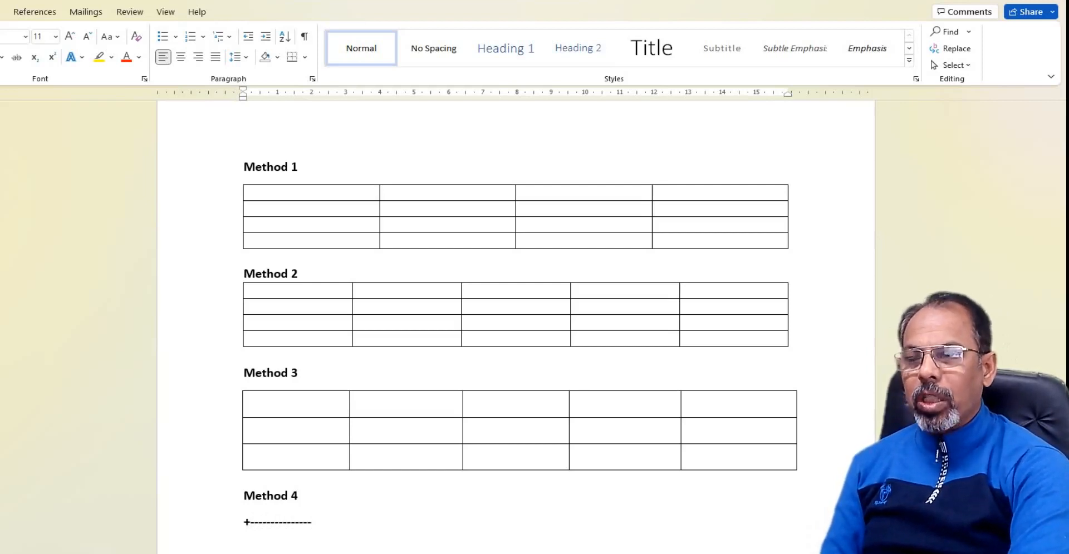
pyautogui.write('+--------------+---------------')
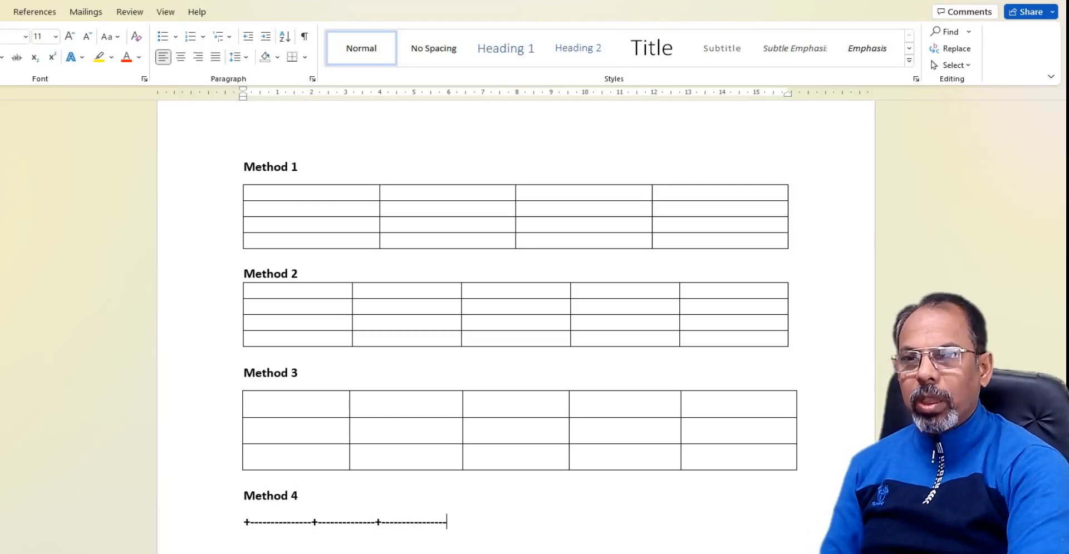
pyautogui.write('+')
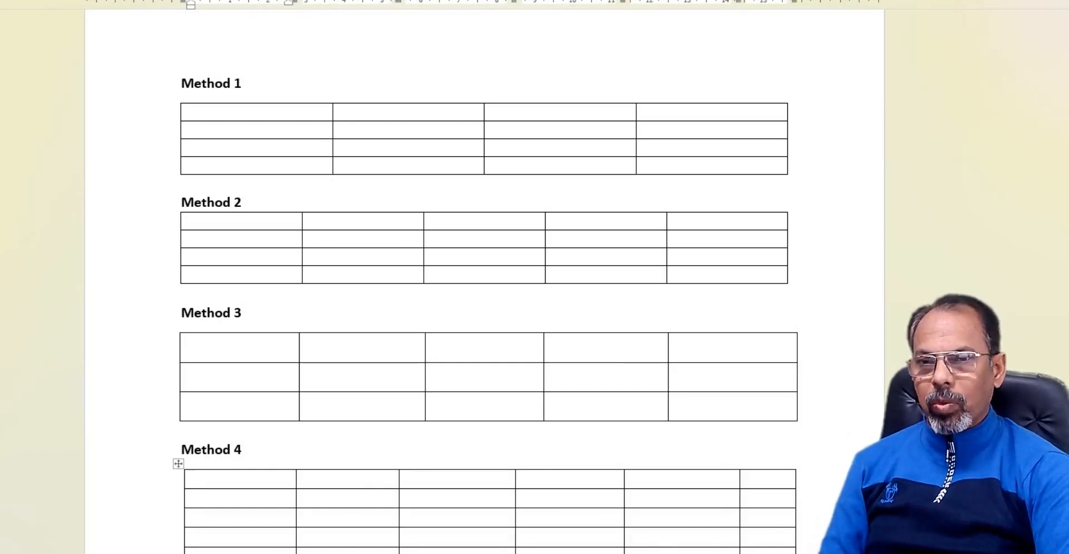
pyautogui.click(196, 479)
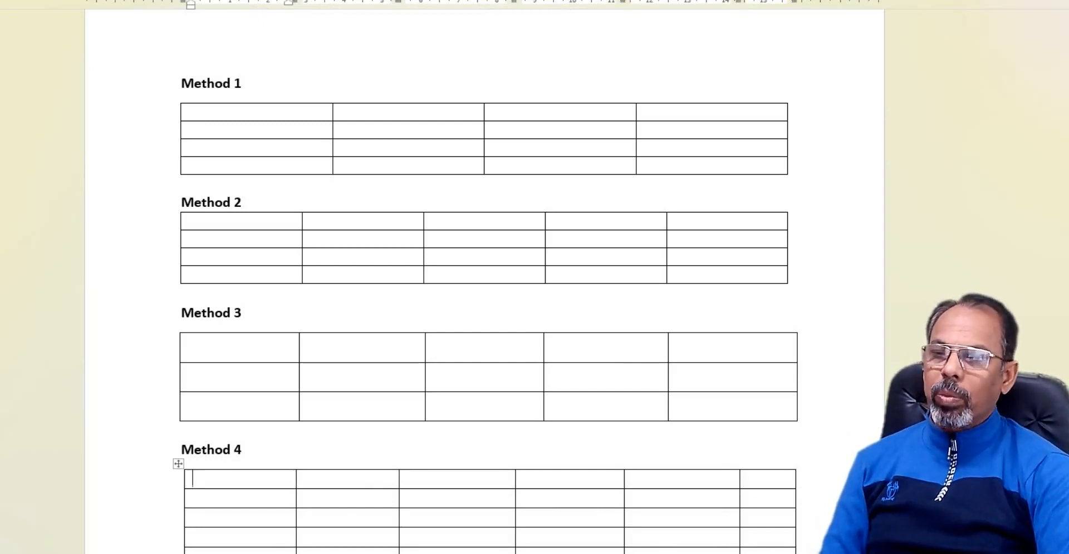